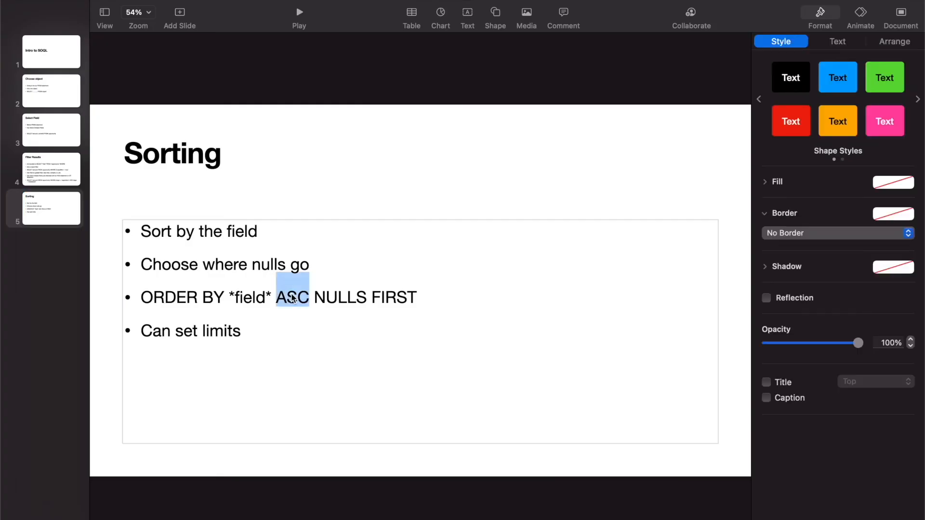
Replace ASC with DESC in the third bullet, giving 'ORDER BY *field* DESC NULLS FIRST'.
text(DSC)
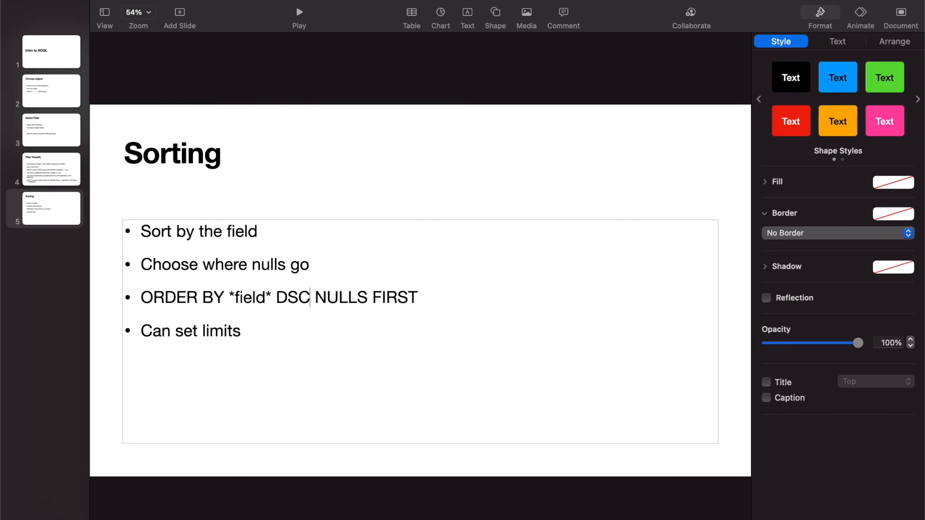
key(Backspace)
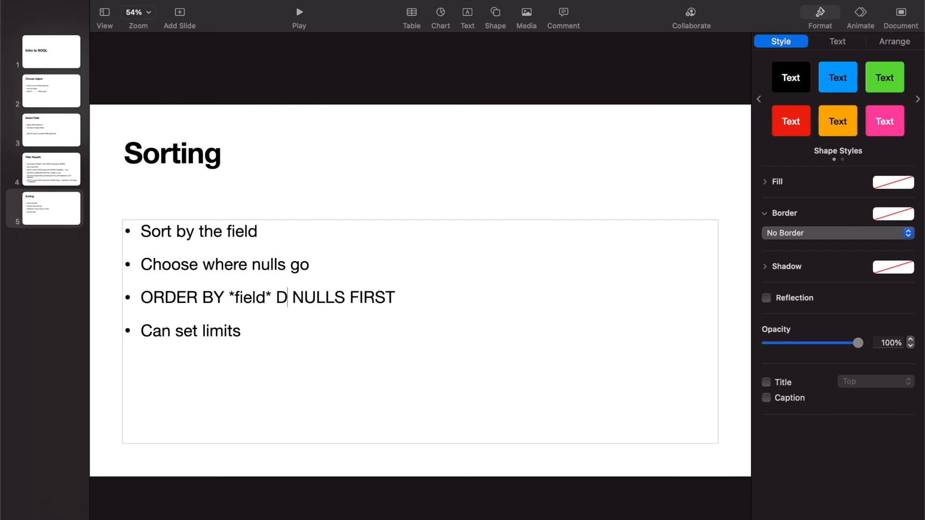
text(ESC)
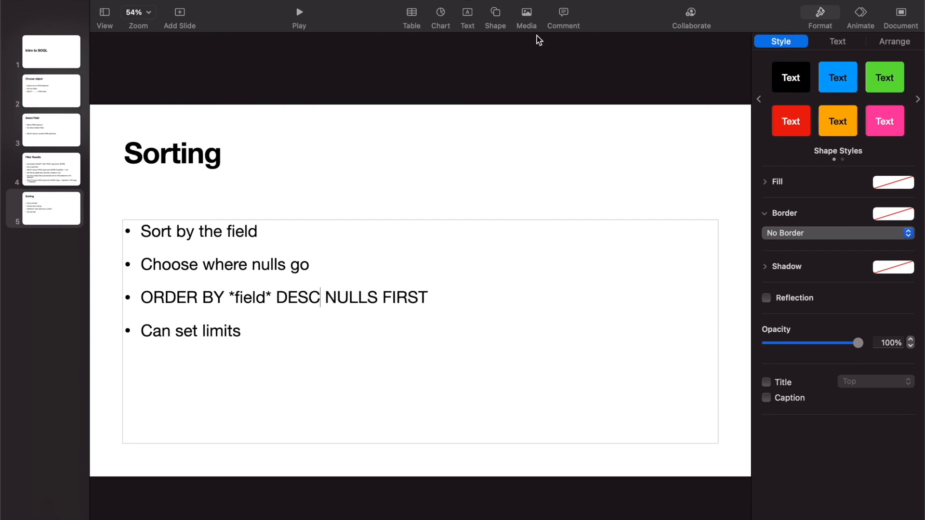